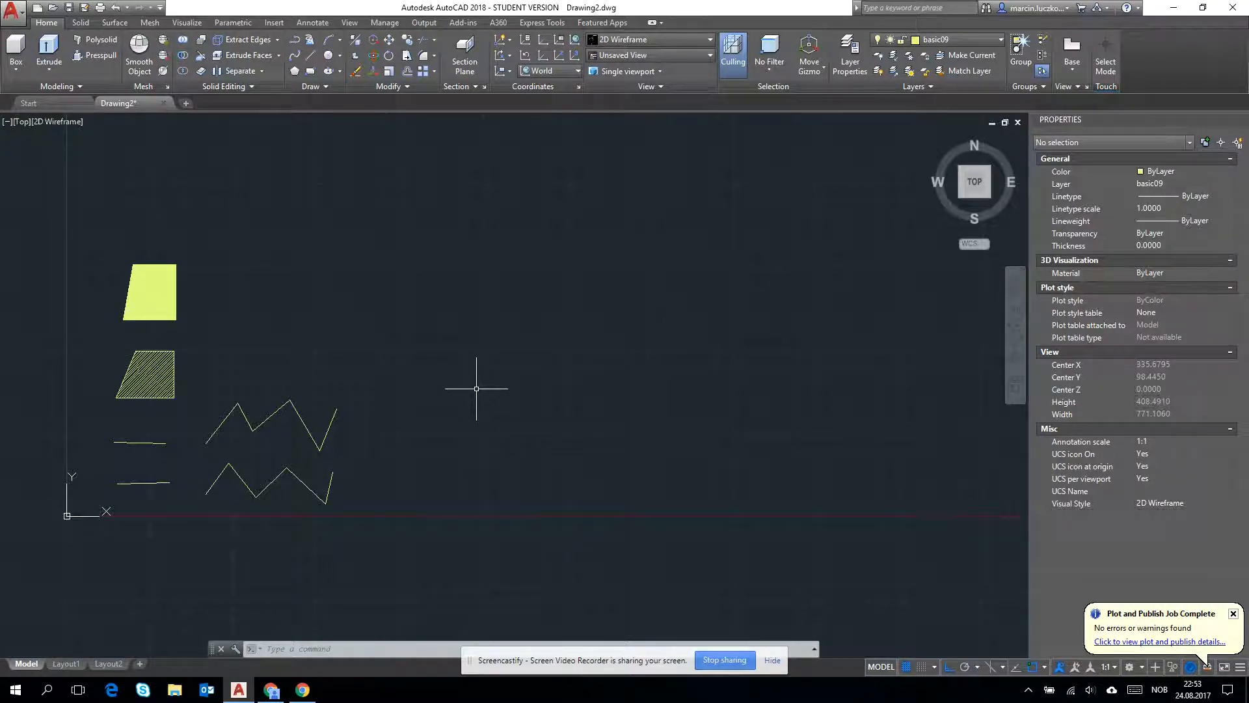
{"action": "mouse_move", "coordinate": [295, 118]}
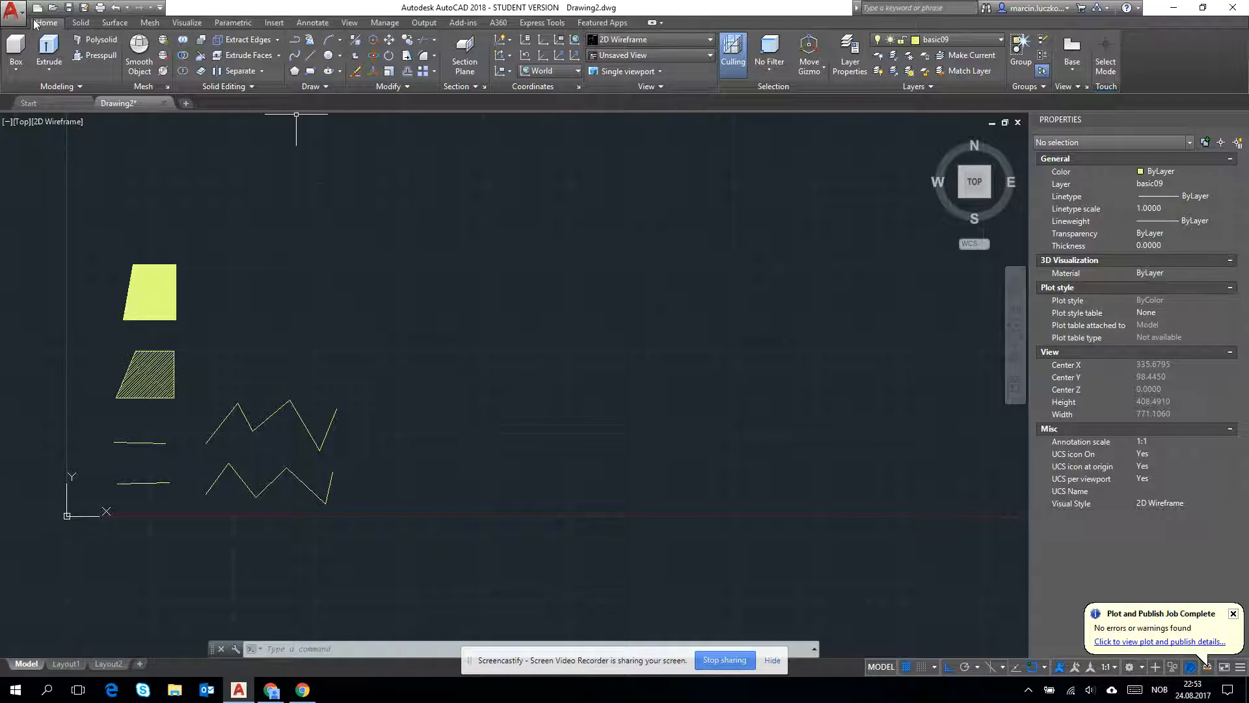
Show the Print submenu of the application menu.
{"action": "left_click", "coordinate": [11, 12]}
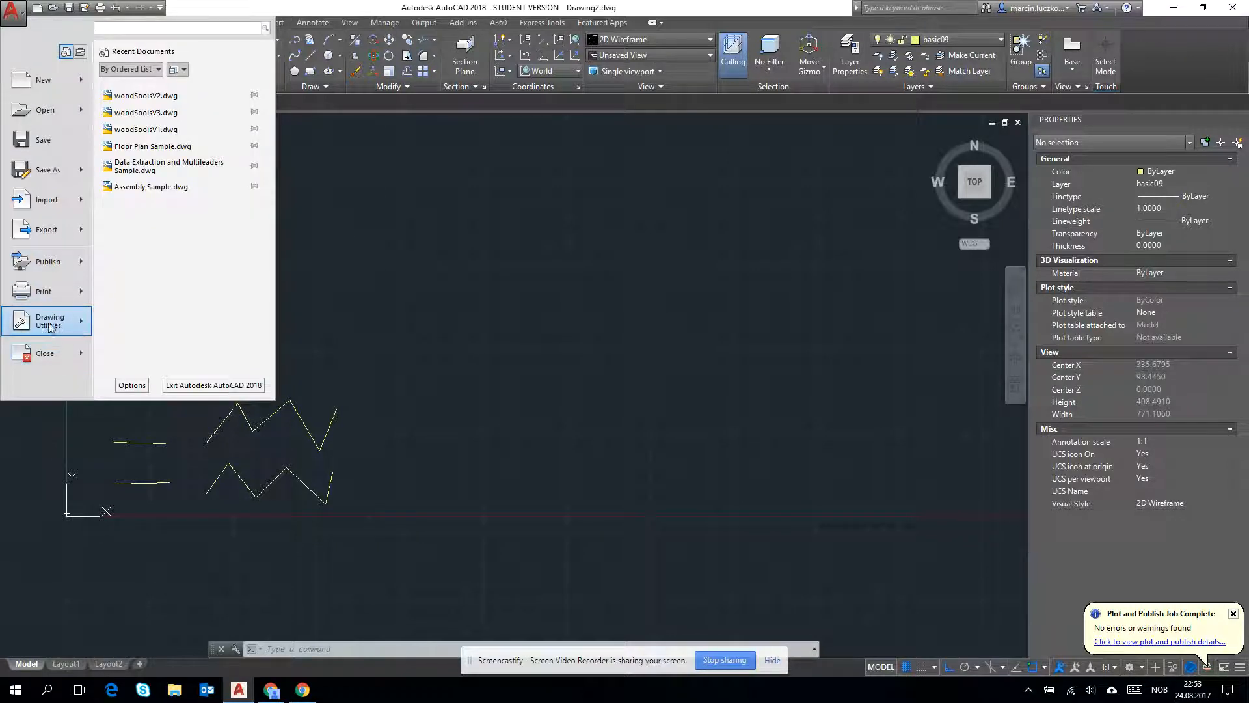
{"action": "left_click", "coordinate": [43, 290]}
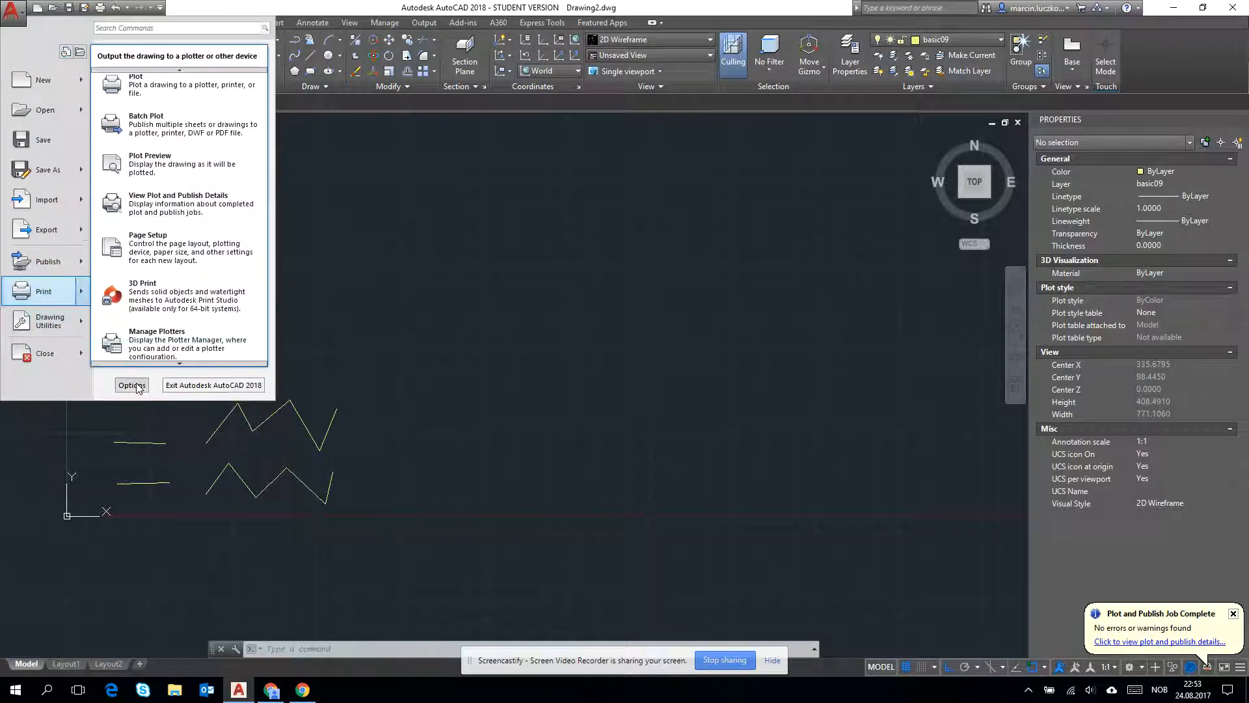
Apply Millimeters as insertion units in Options User Preferences and close the dialog.
{"action": "left_click", "coordinate": [131, 384]}
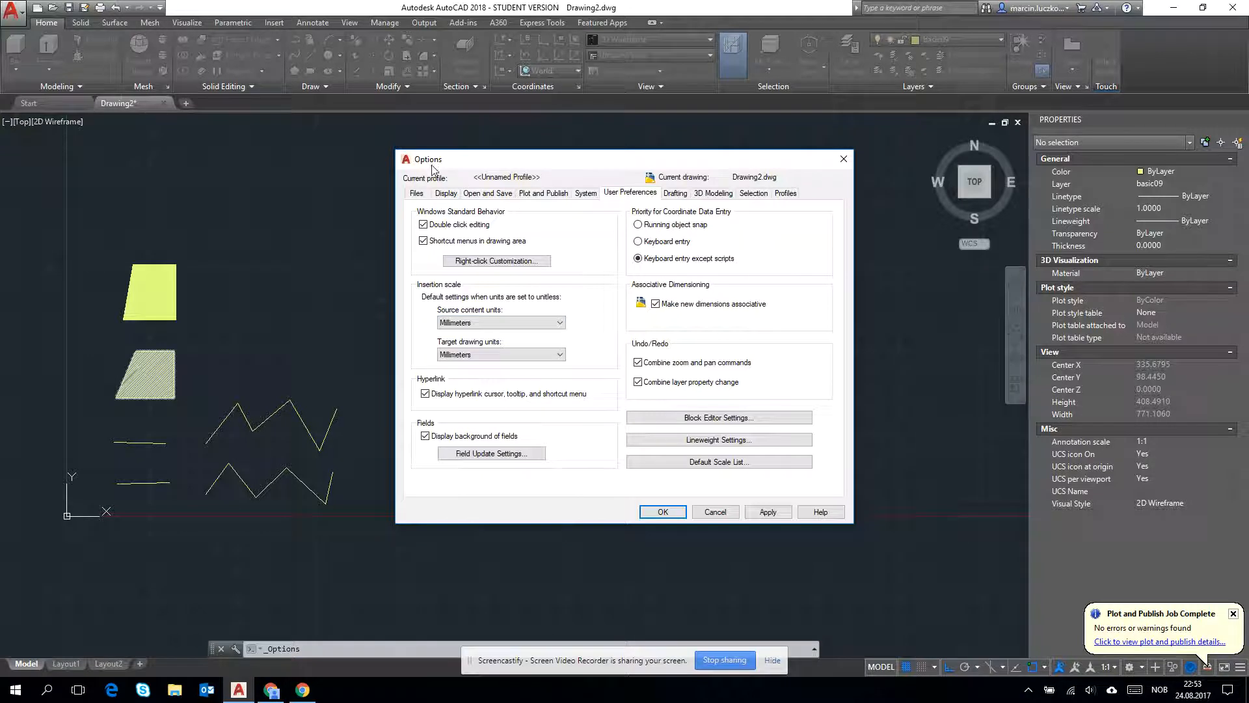
{"action": "left_click", "coordinate": [500, 322]}
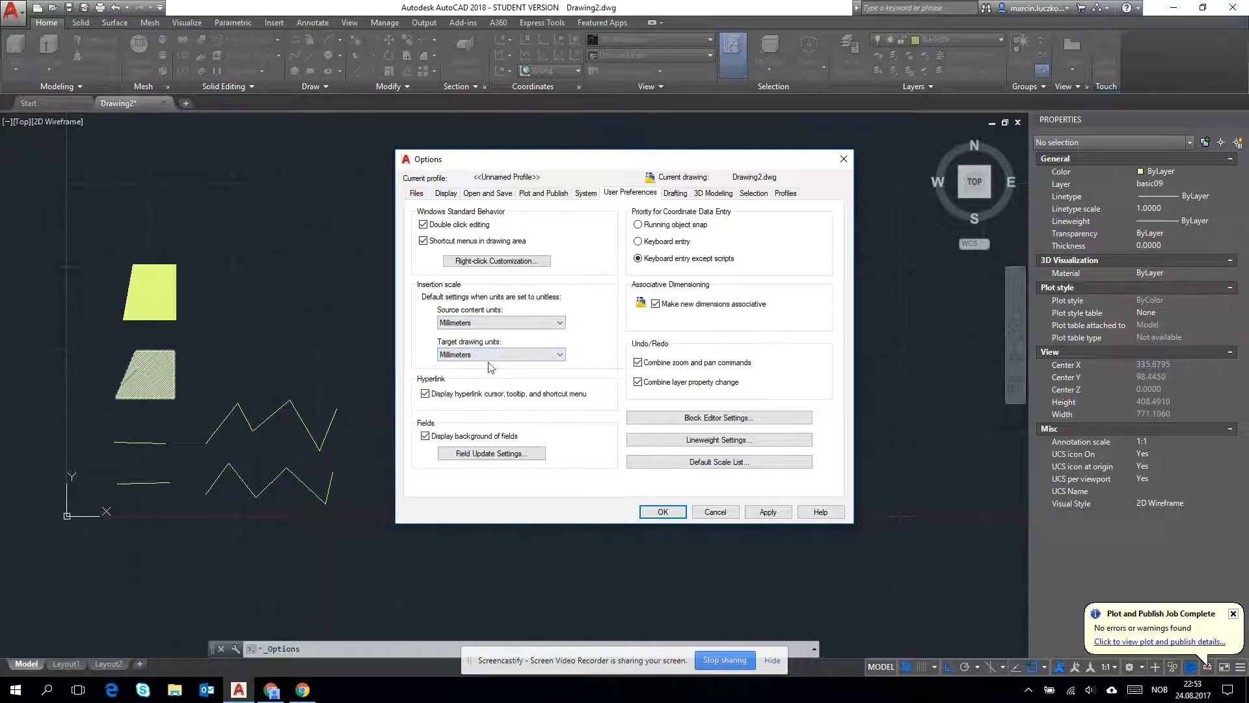
{"action": "mouse_move", "coordinate": [452, 352]}
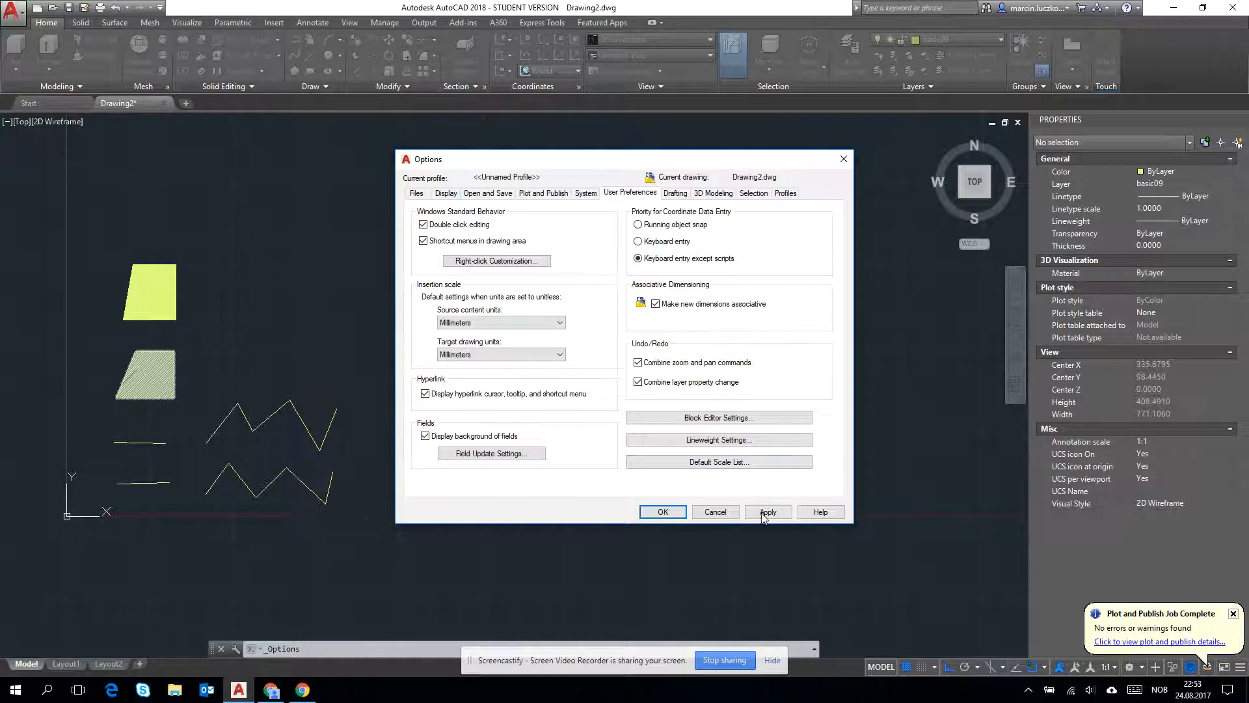
{"action": "left_click", "coordinate": [662, 511]}
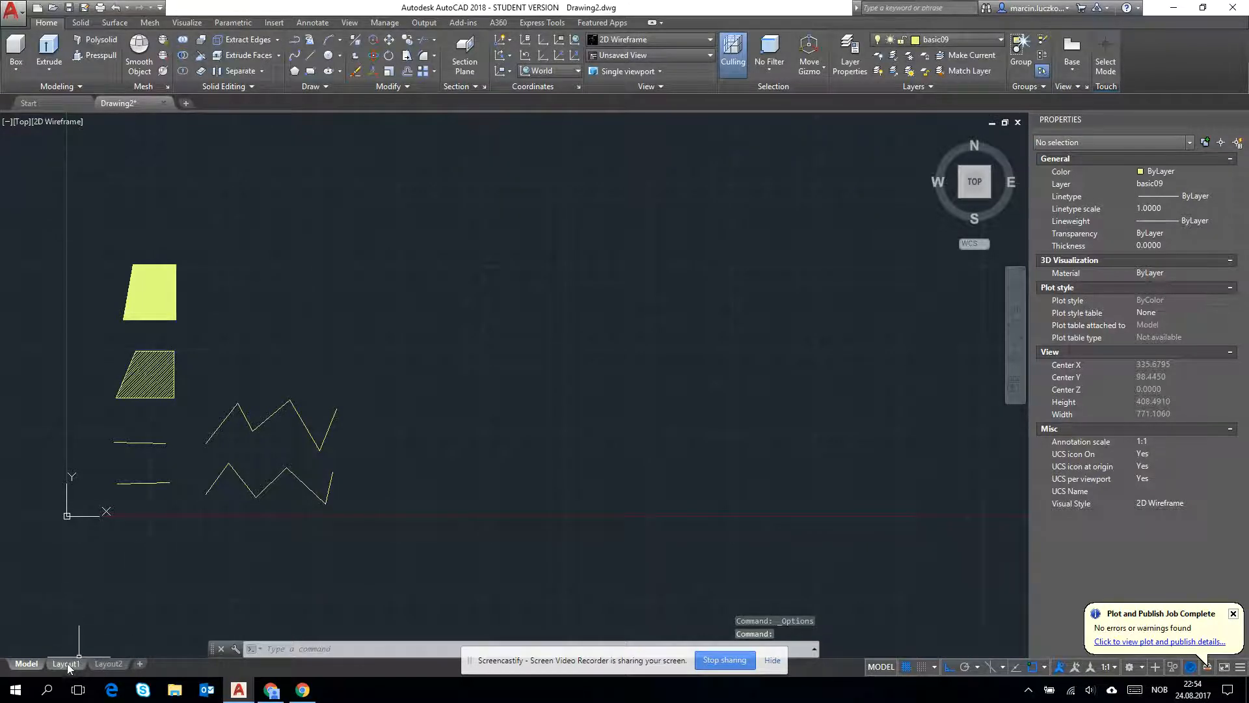
{"action": "mouse_move", "coordinate": [65, 664]}
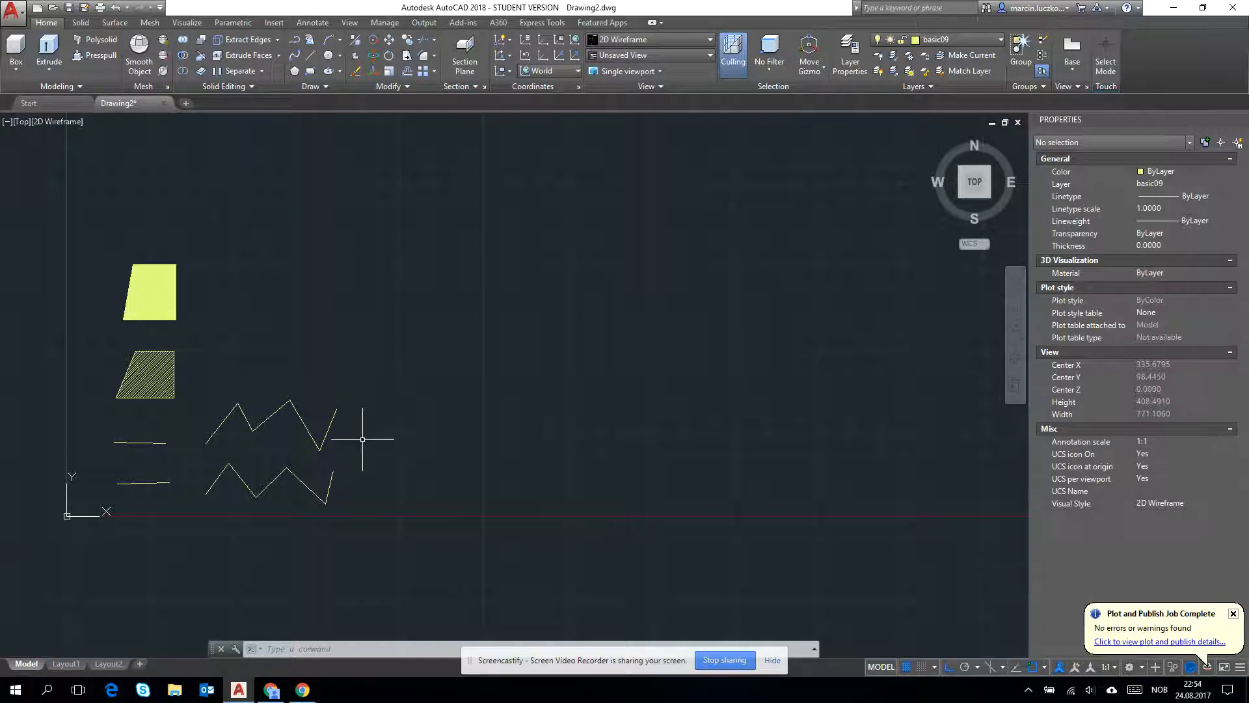
{"action": "mouse_move", "coordinate": [402, 416]}
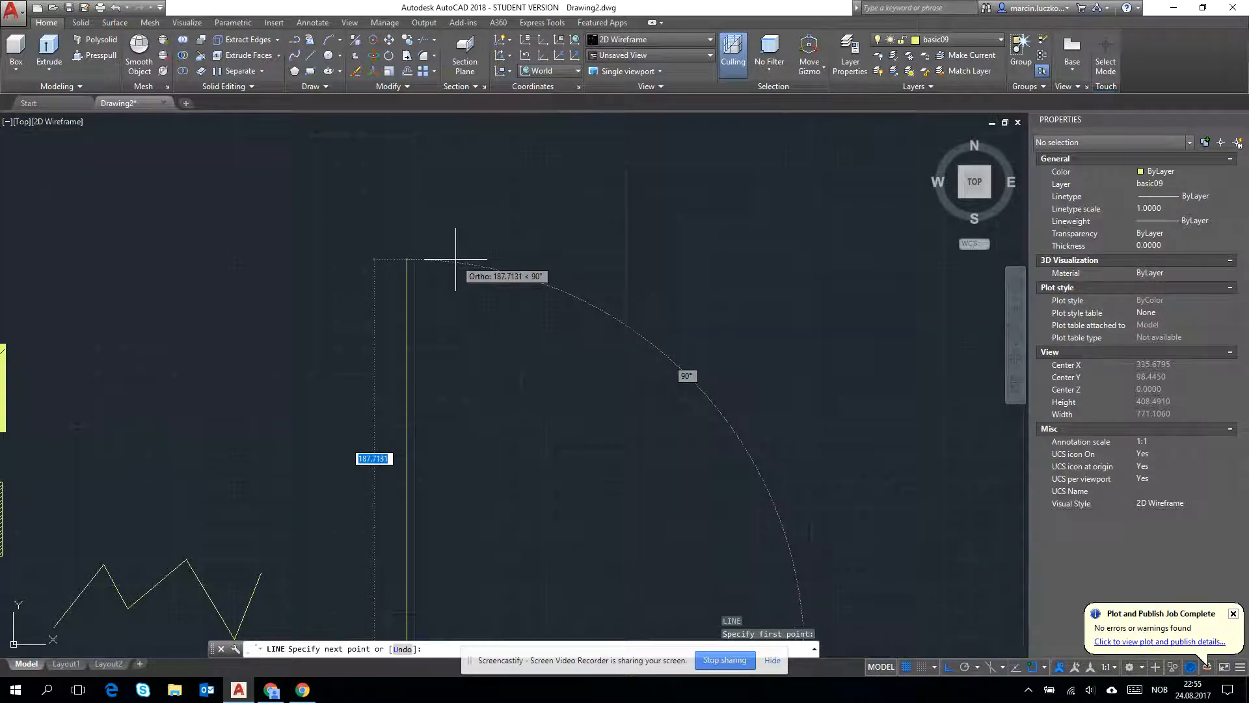
Draw the 600-long left column and the first panel's chord lines from its top.
{"action": "type", "text": "600"}
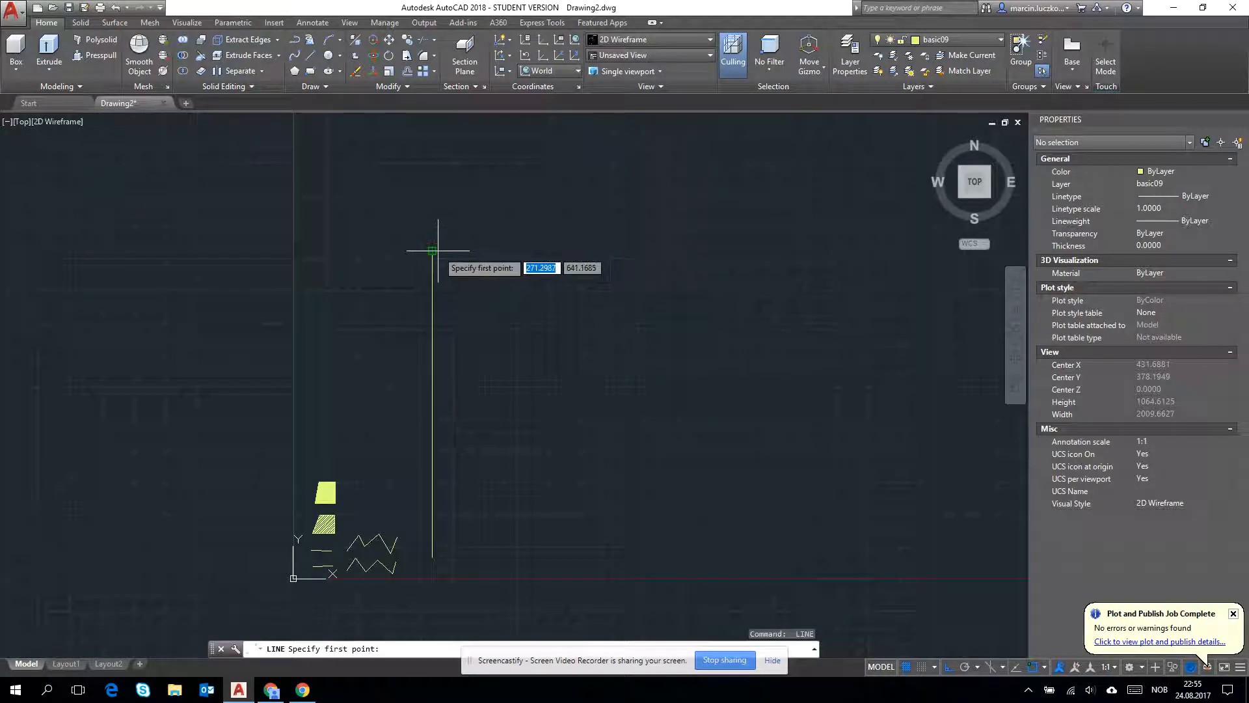
{"action": "left_click", "coordinate": [436, 251]}
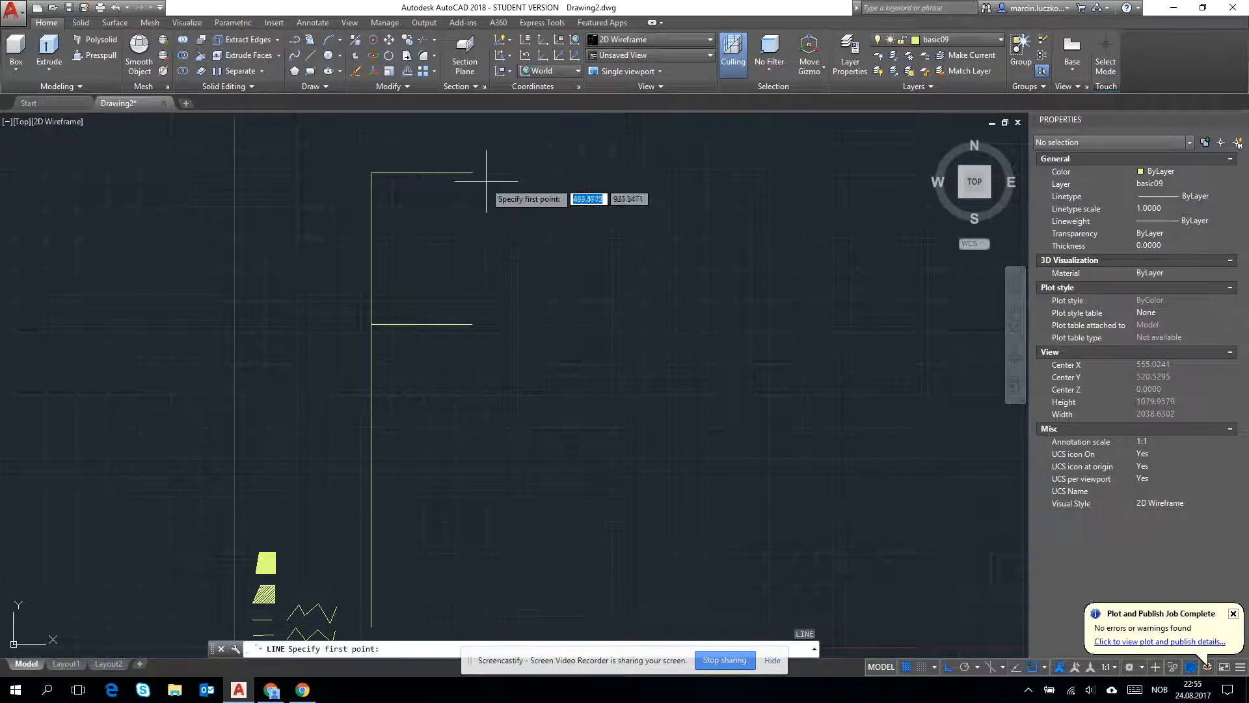
{"action": "left_click", "coordinate": [372, 173]}
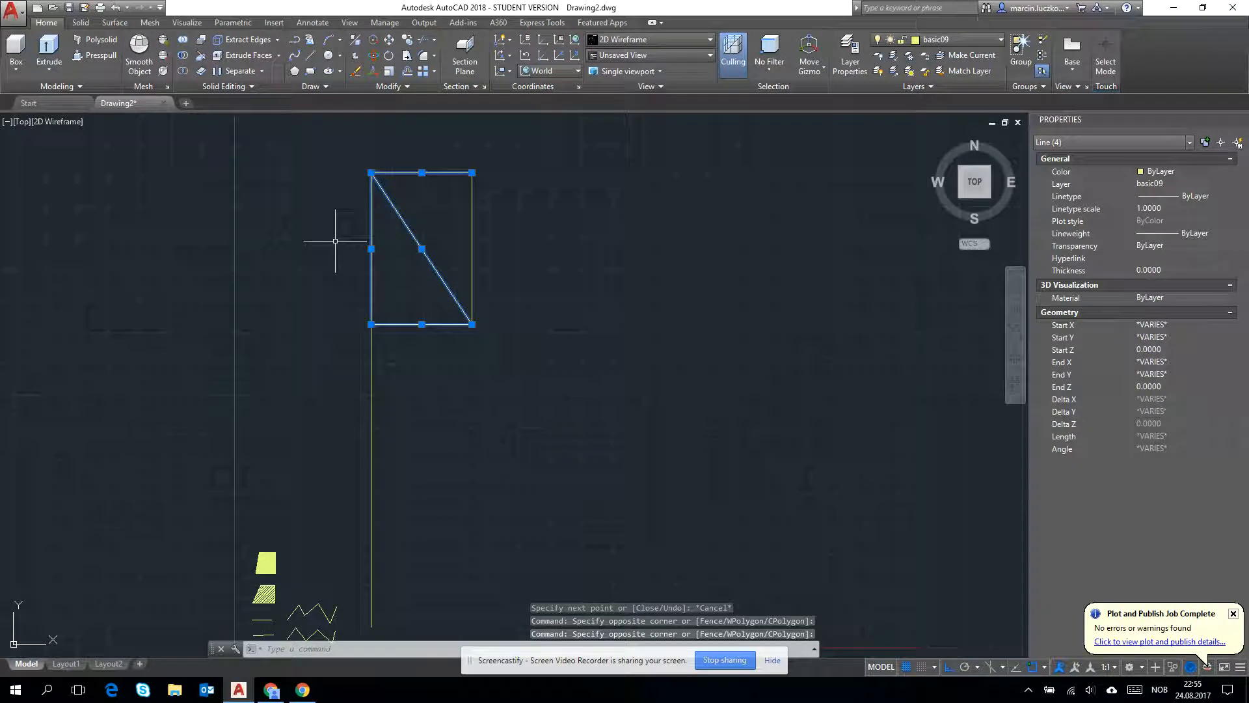
Mirror the first panel about its right edge with MI to add the opposite-diagonal panel.
{"action": "type", "text": "MI"}
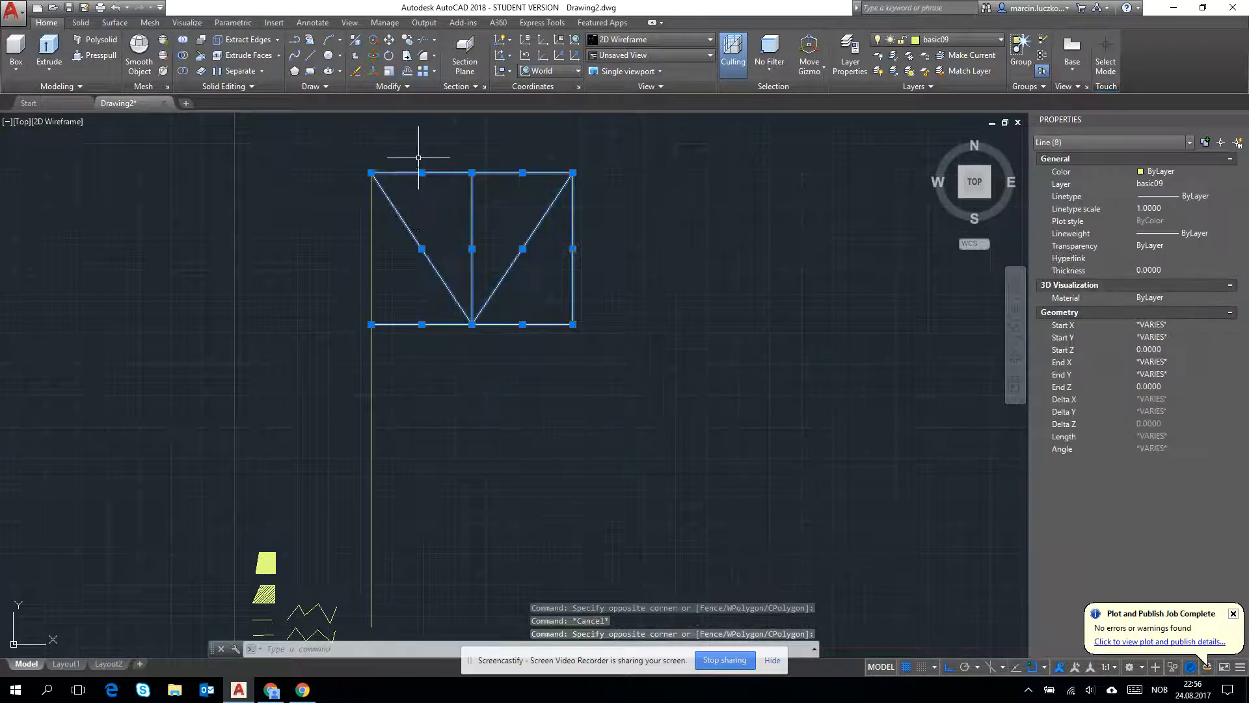
{"action": "type", "text": "cop"}
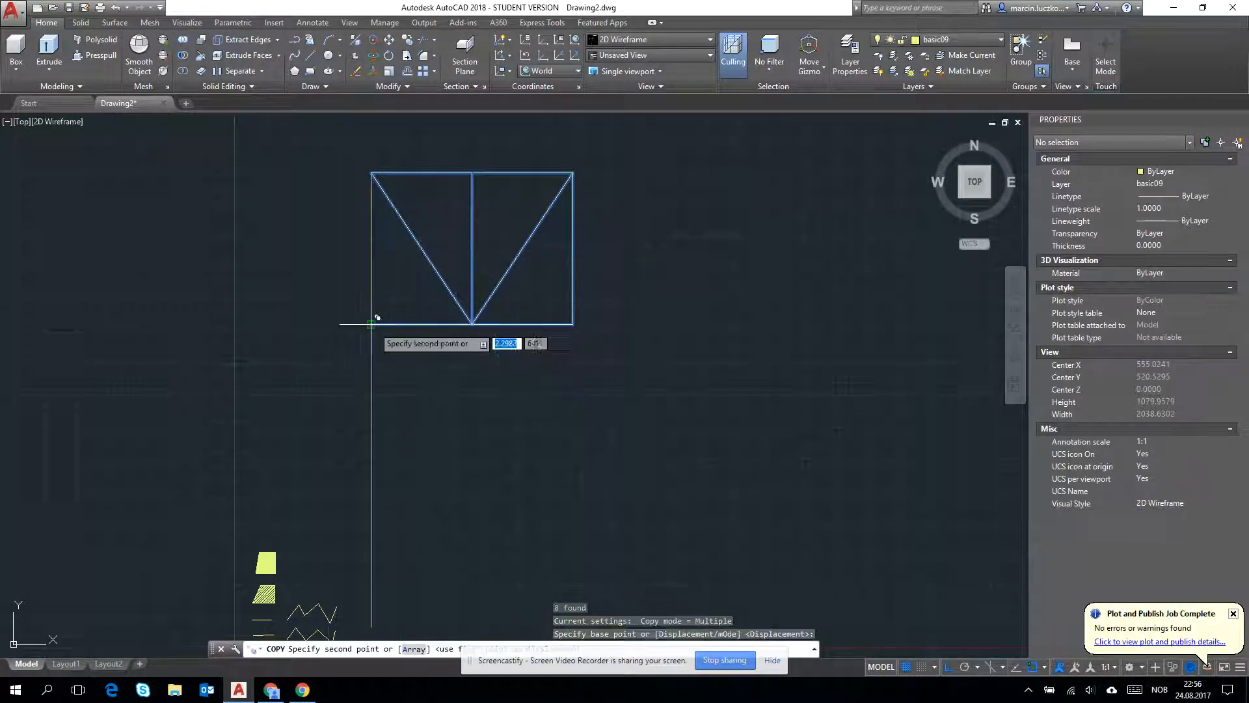
Copy both panels end to end from their lower-left corner to extend the truss.
{"action": "left_click", "coordinate": [771, 323]}
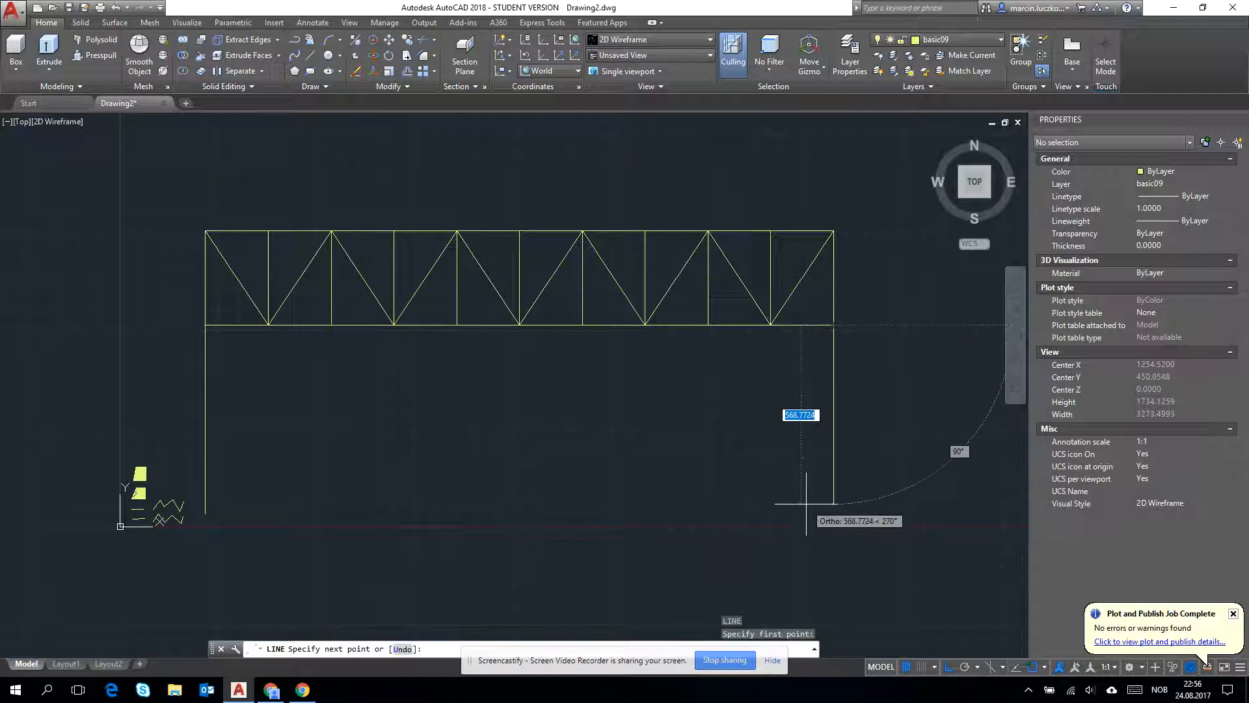
Draw a 600-long vertical column down from the truss's lower right corner.
{"action": "type", "text": "600"}
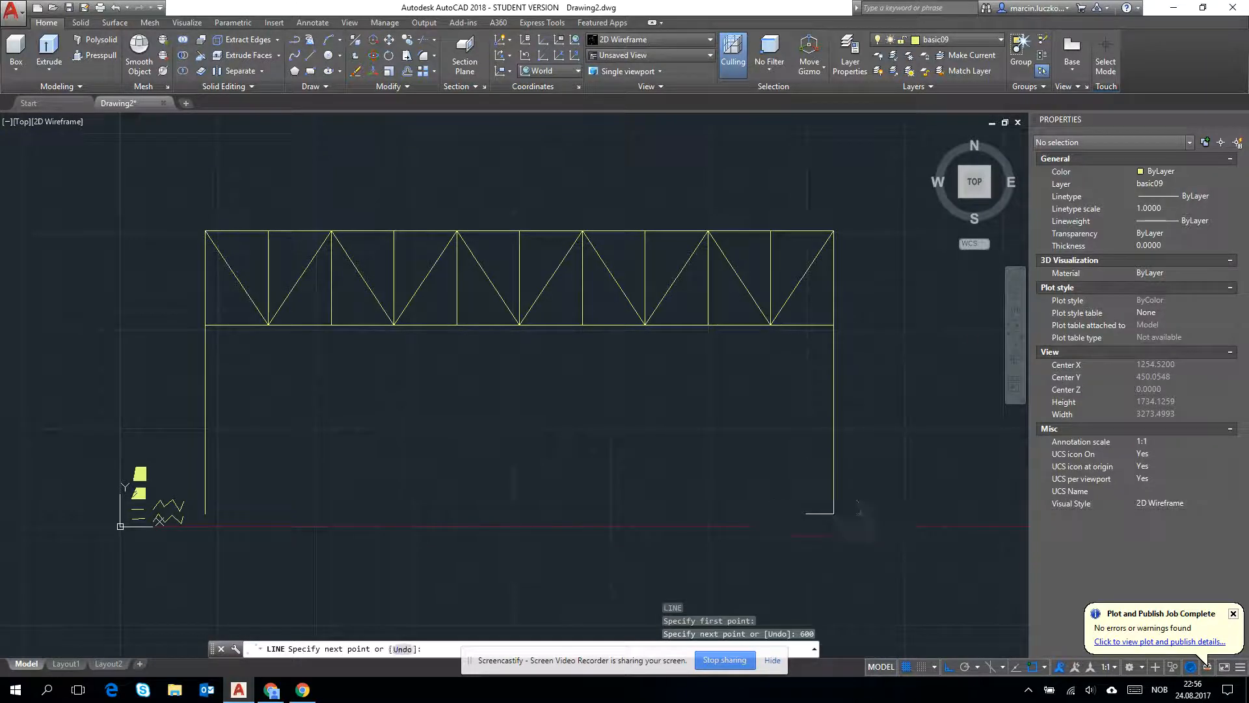